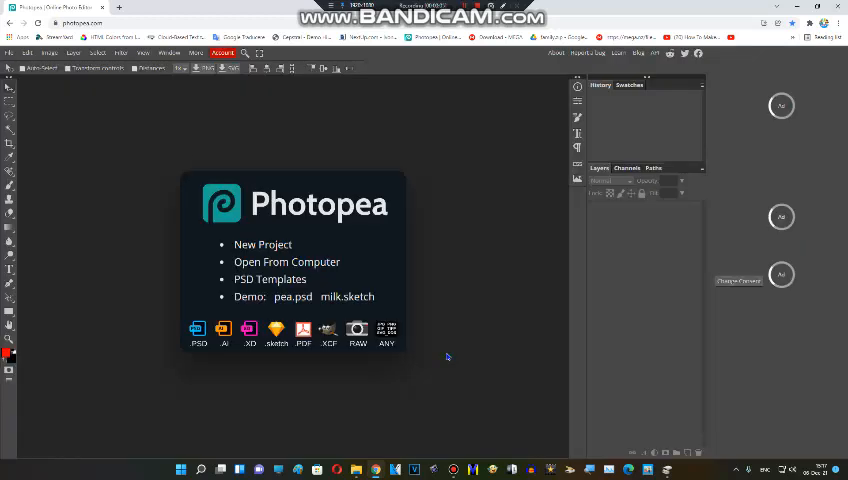
- Load the Klasky Csupo face image from the computer into a new document
left_click(16, 52)
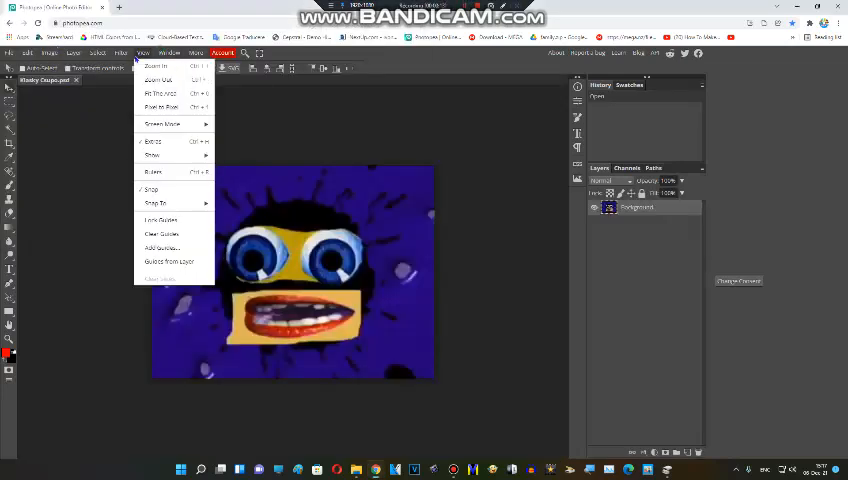
- Apply a Curves adjustment with an inverted, reshaped curve, giving a pale yellow background and purple-blue eyes
left_click(28, 52)
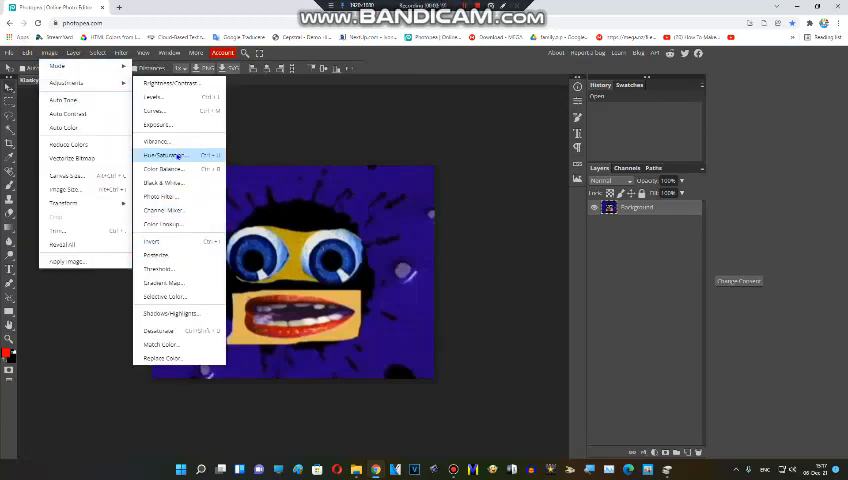
mouse_move(160, 224)
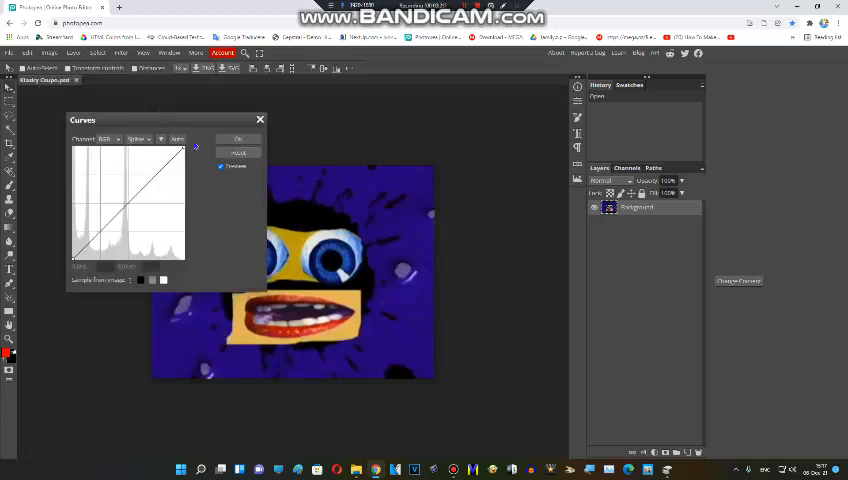
left_click(108, 140)
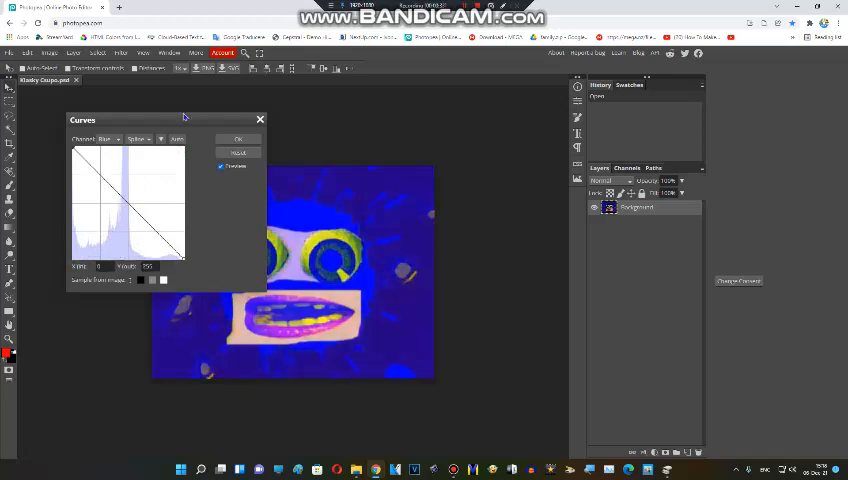
left_click(104, 140)
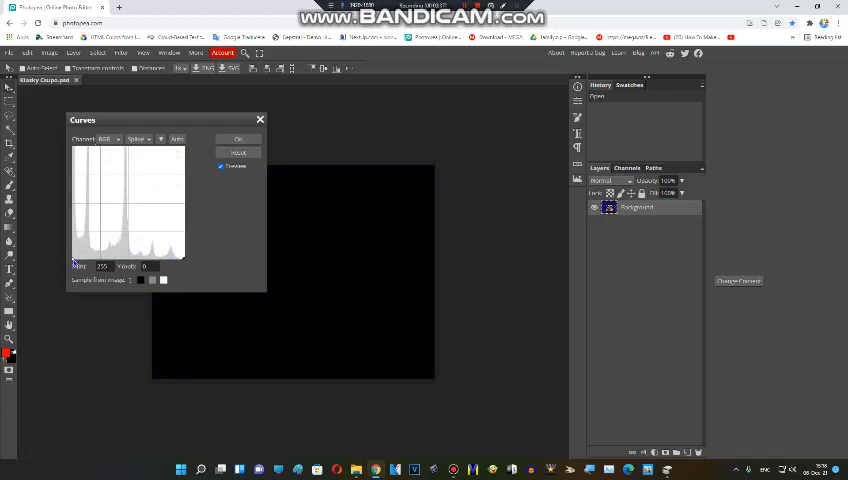
left_click(238, 138)
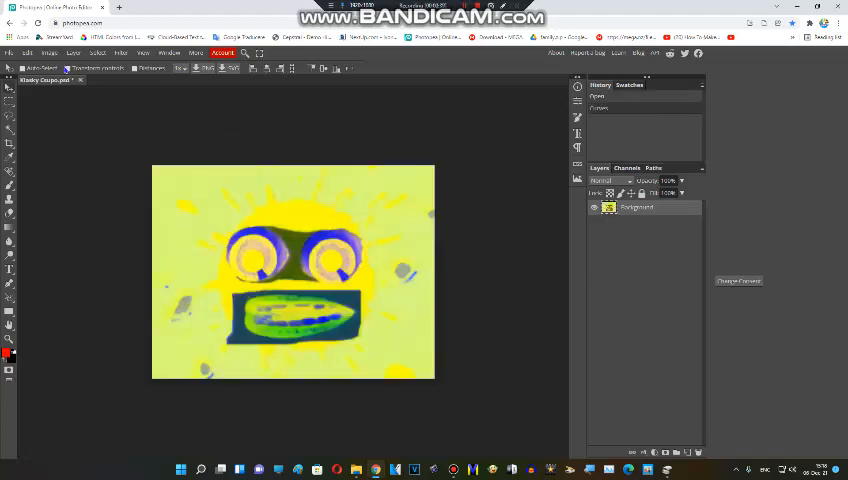
- Apply a Hue/Saturation shift turning the background lavender and the eyes yellow
left_click(48, 52)
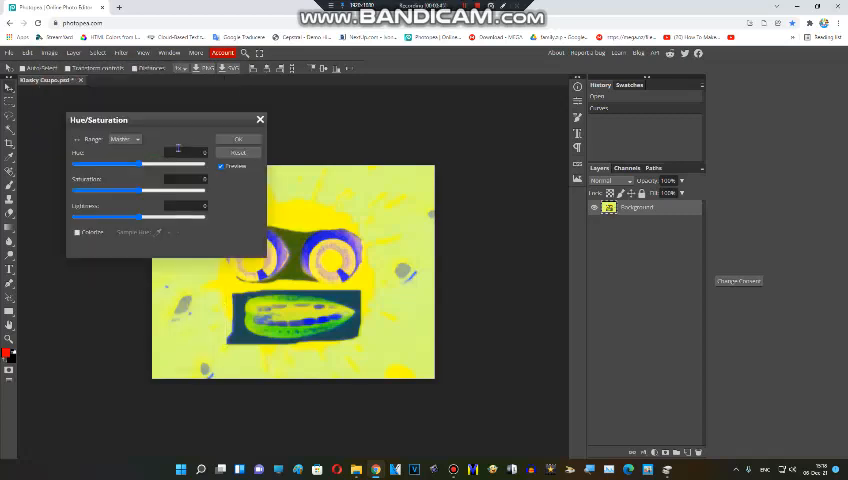
left_click(238, 138)
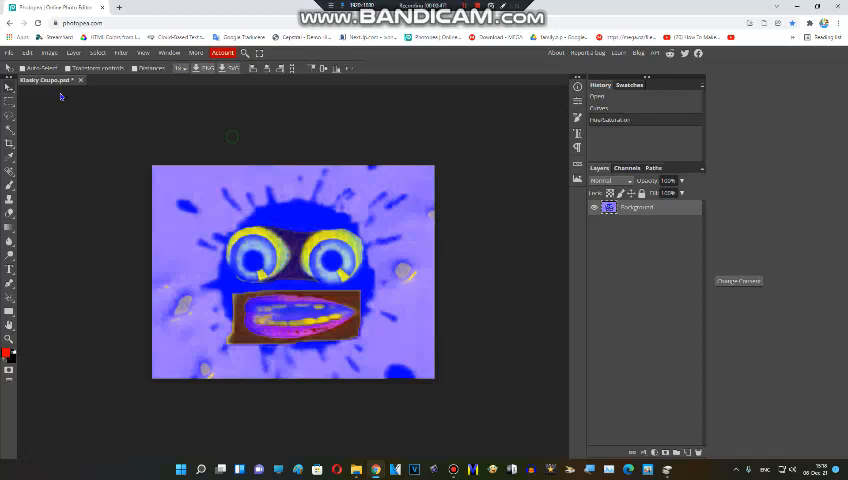
- Apply a second inverted Curves adjustment, making the background ochre, eyes green and face blue
left_click(48, 52)
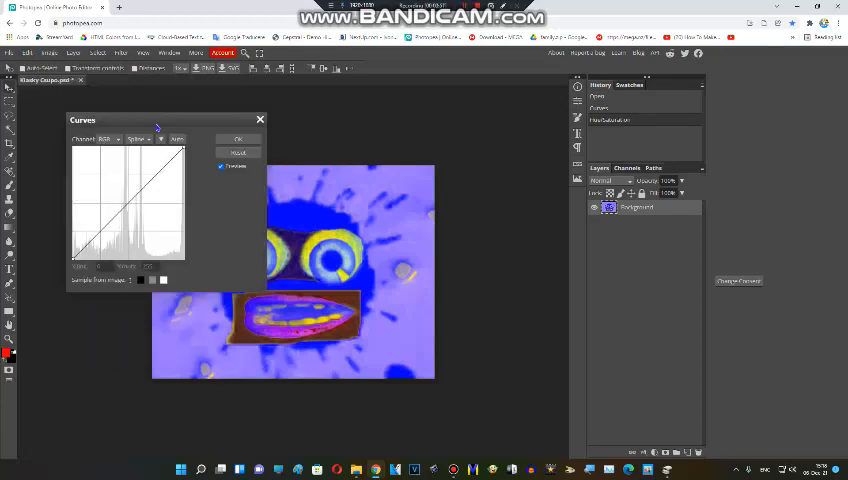
left_click(104, 138)
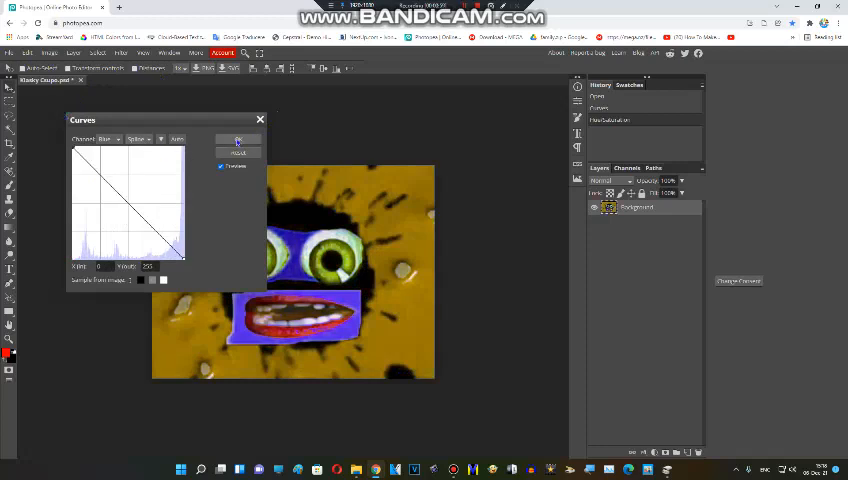
left_click(26, 52)
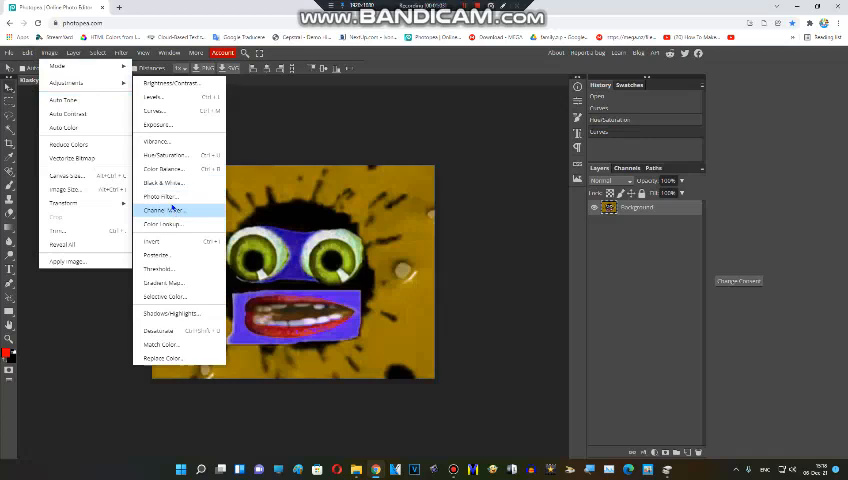
- Apply a Hue/Saturation shift making the image magenta with red eyes and a cyan face
left_click(164, 154)
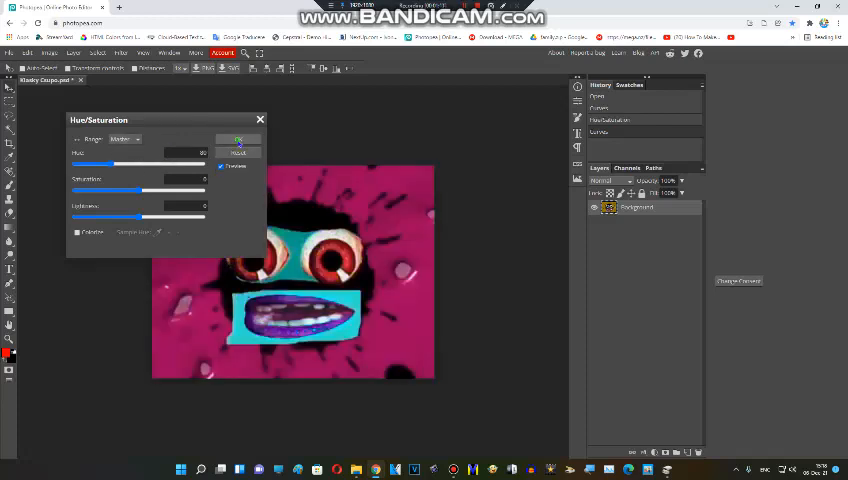
left_click(238, 152)
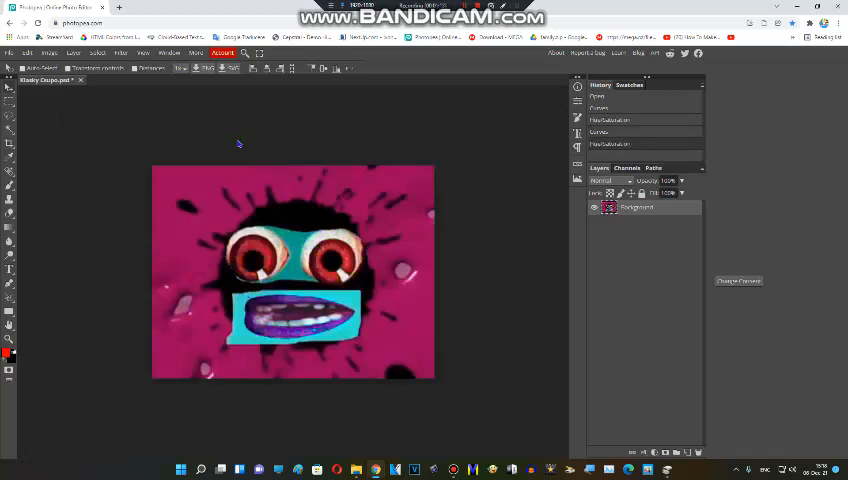